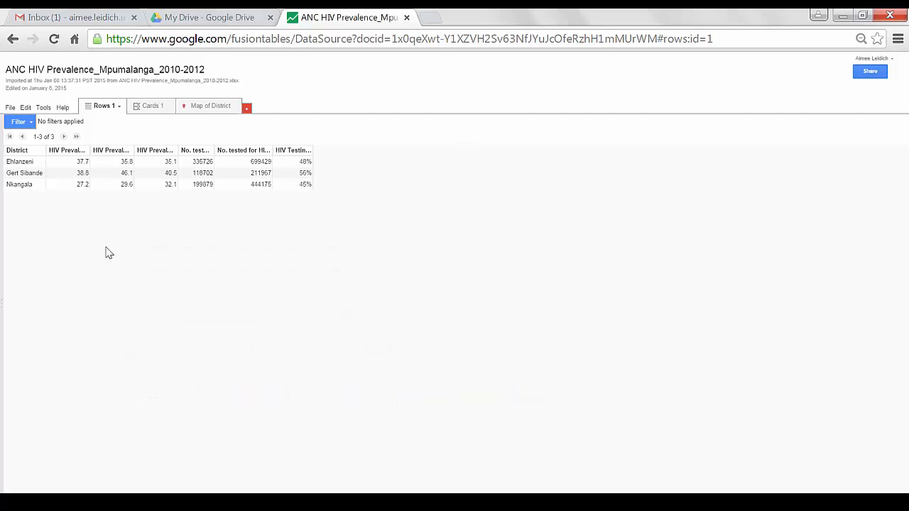
{"action": "mouse_move", "coordinate": [94, 256]}
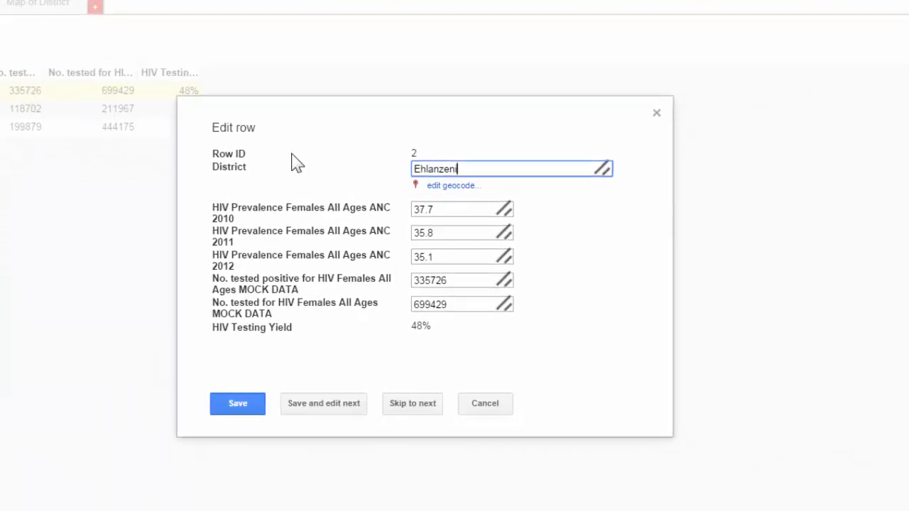
{"action": "mouse_move", "coordinate": [245, 258]}
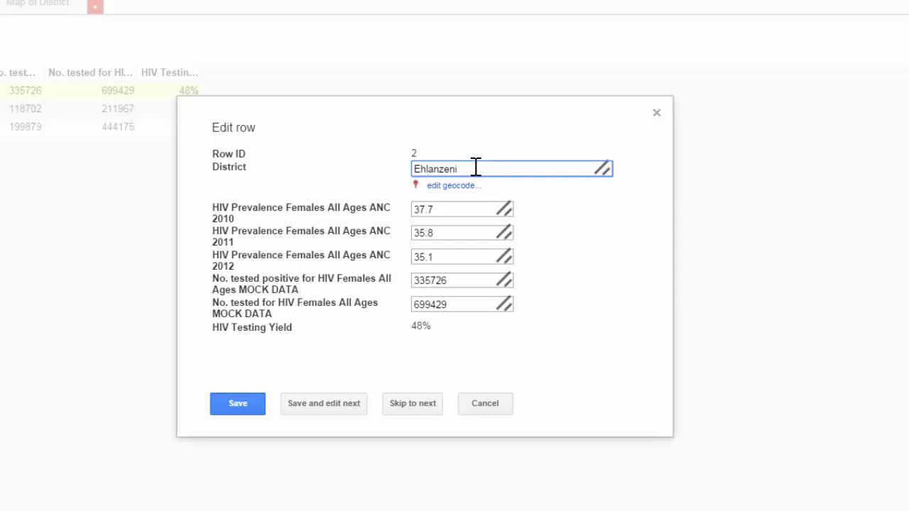
Adjust the 2010 prevalence value, then save the Ehlanzeni and Gert Sibande rows in turn.
{"action": "key", "text": "Backspace"}
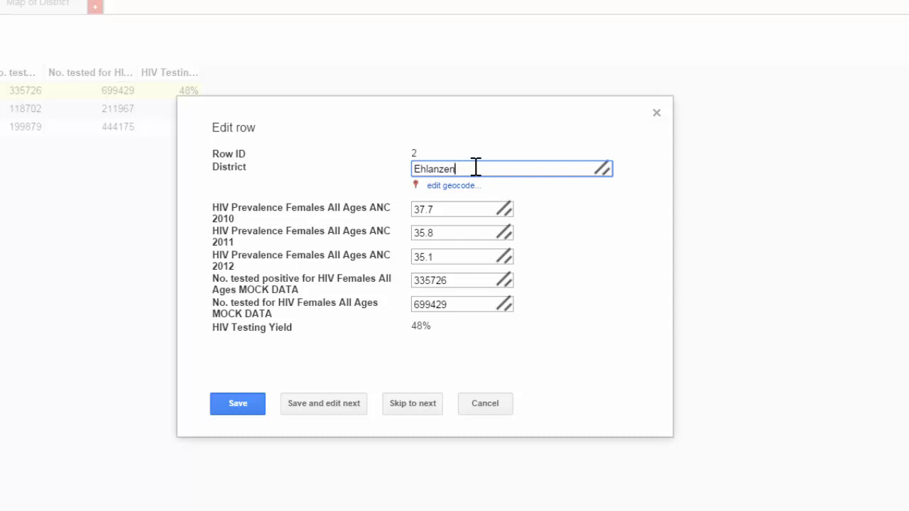
{"action": "key", "text": "Backspace"}
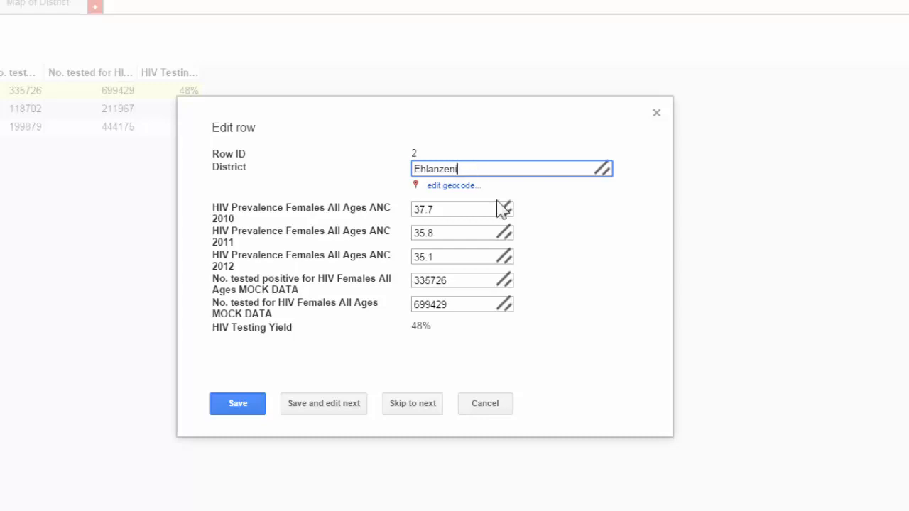
{"action": "left_click", "coordinate": [462, 209]}
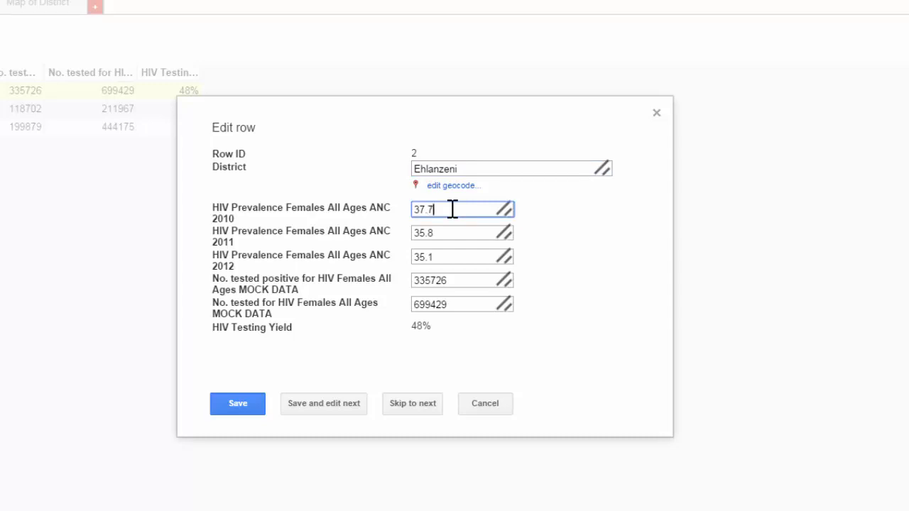
{"action": "mouse_move", "coordinate": [309, 334]}
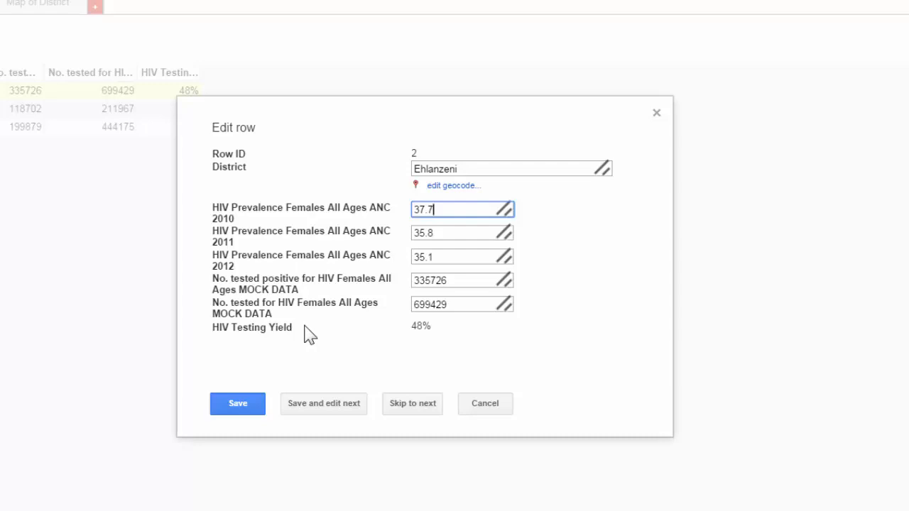
{"action": "mouse_move", "coordinate": [287, 320]}
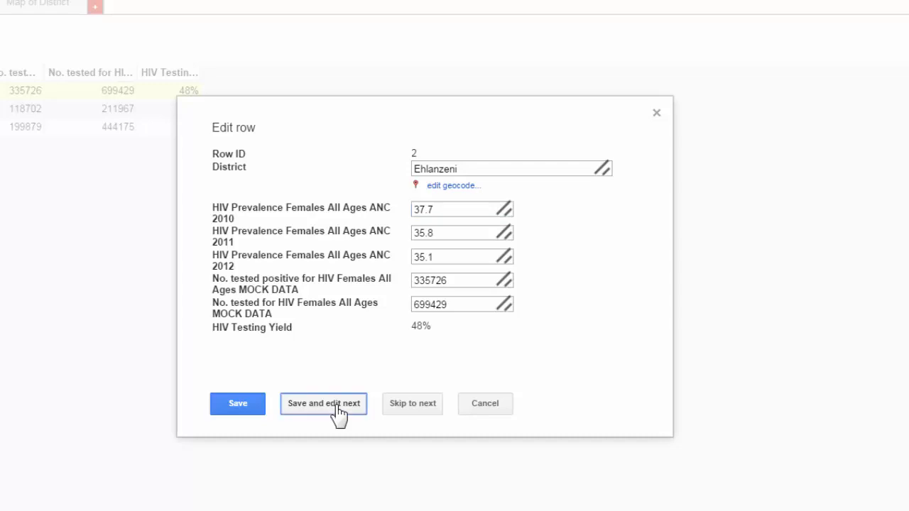
{"action": "left_click", "coordinate": [324, 403]}
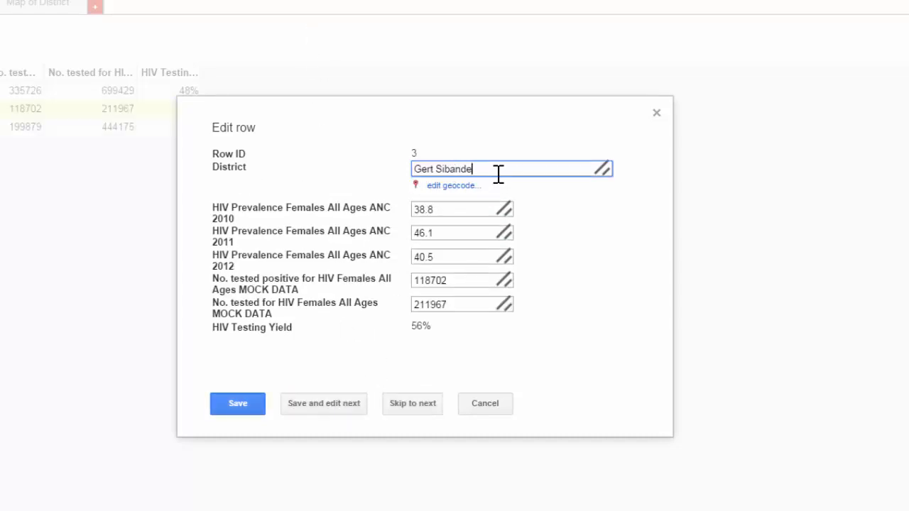
{"action": "mouse_move", "coordinate": [269, 357]}
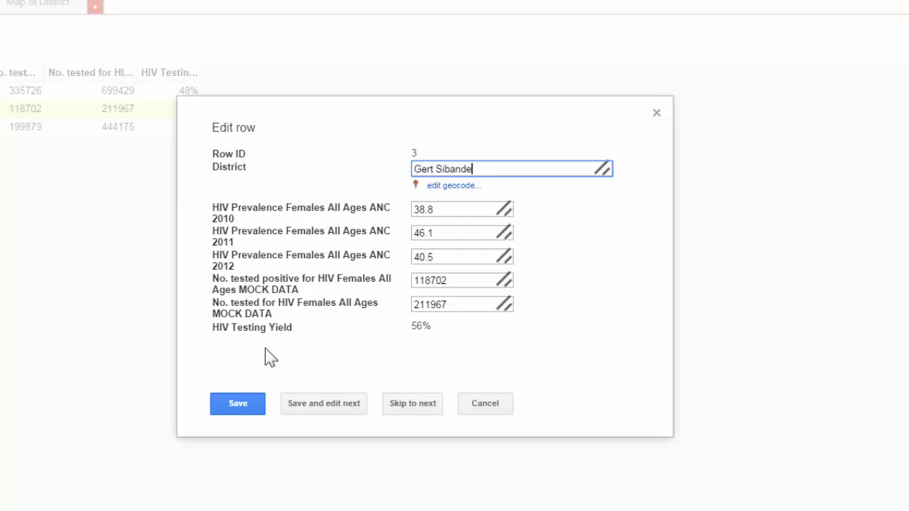
{"action": "left_click", "coordinate": [237, 404]}
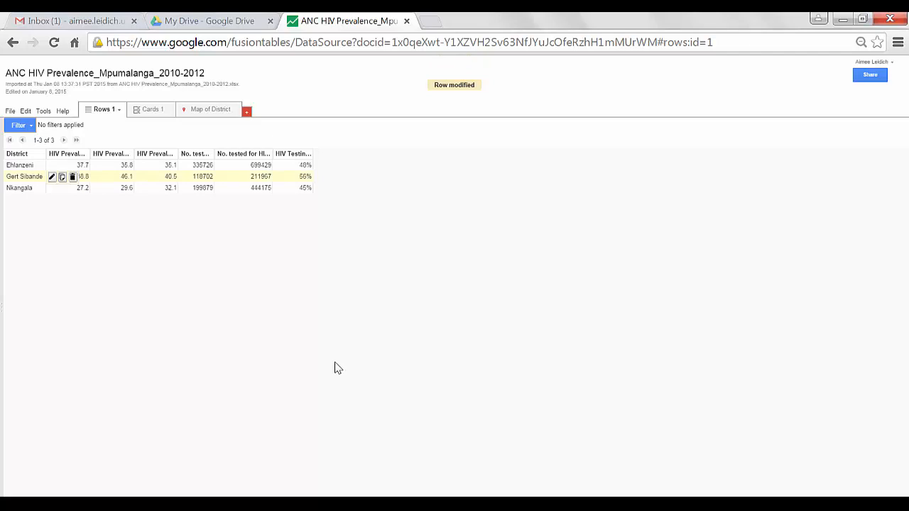
{"action": "mouse_move", "coordinate": [219, 270]}
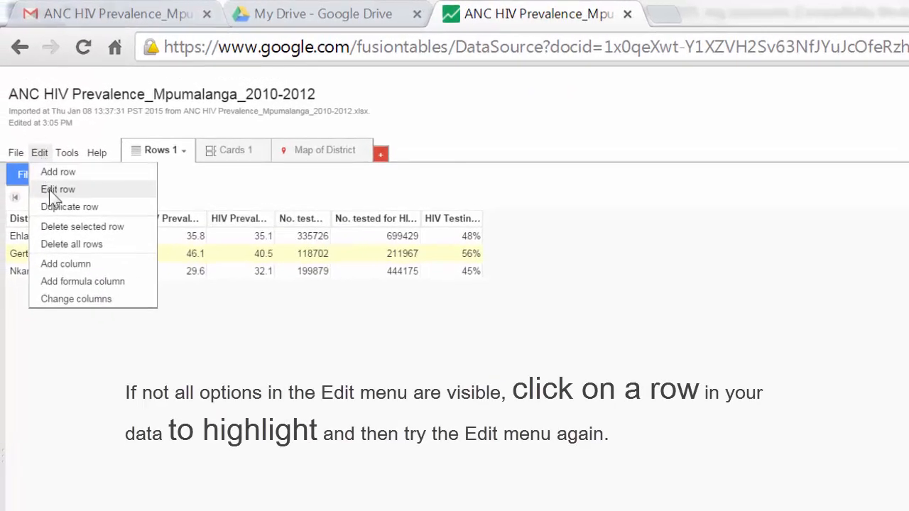
{"action": "mouse_move", "coordinate": [64, 230]}
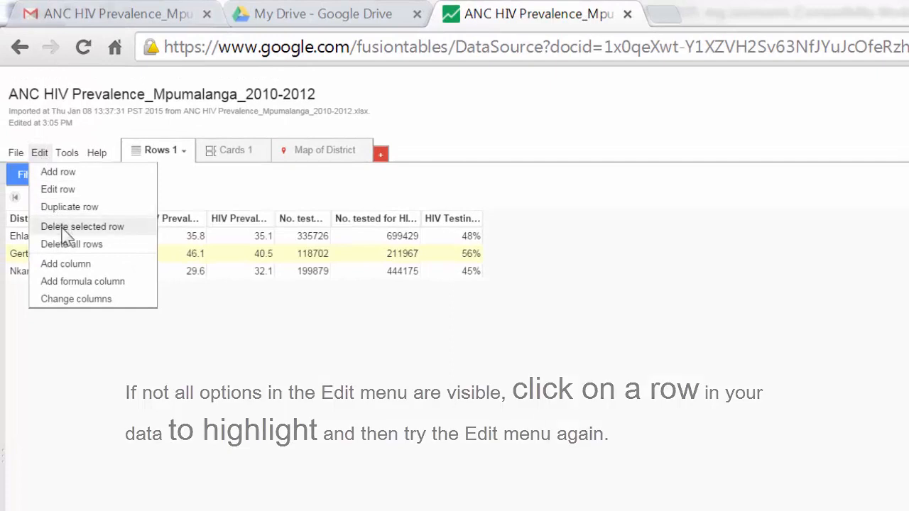
Delete the Gert Sibande row with confirmation, leaving Ehlanzeni and Nkangala, and select Ehlanzeni.
{"action": "left_click", "coordinate": [82, 228]}
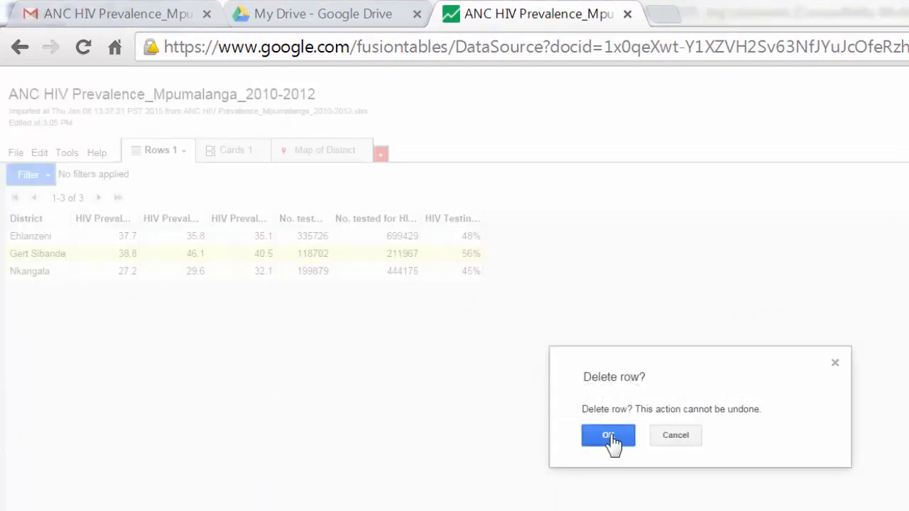
{"action": "left_click", "coordinate": [608, 434]}
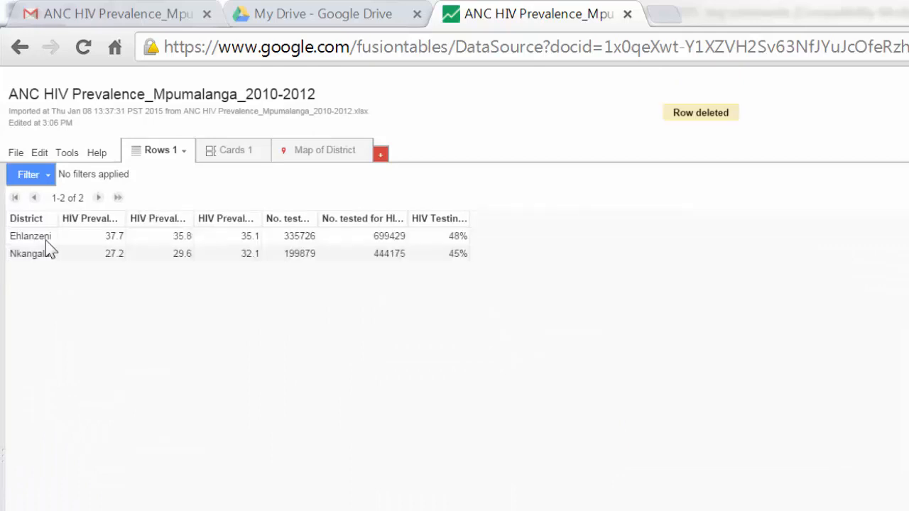
{"action": "left_click", "coordinate": [40, 153]}
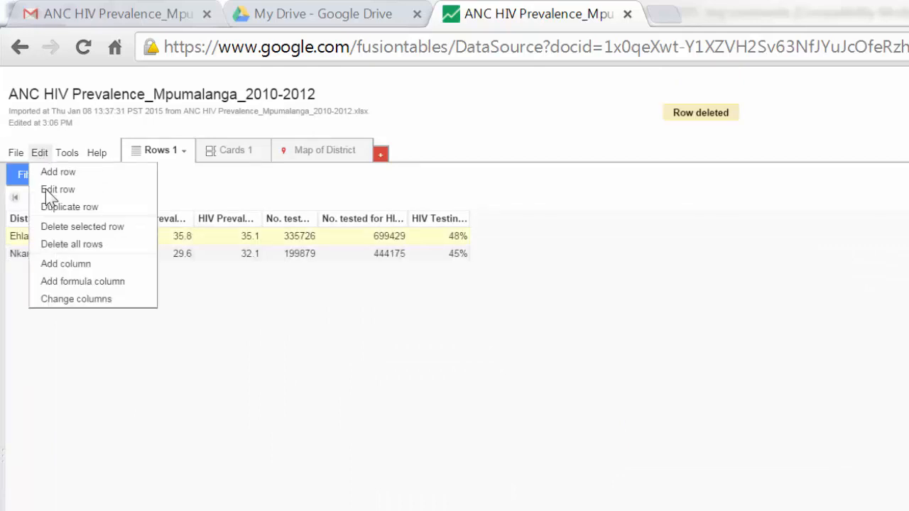
Duplicate the selected Ehlanzeni row via Edit, restoring the table to three rows.
{"action": "left_click", "coordinate": [57, 172]}
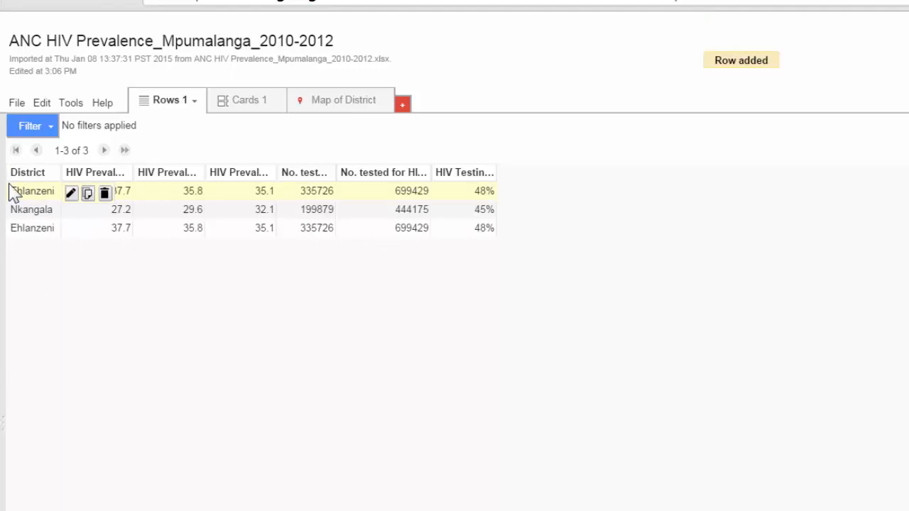
{"action": "left_click", "coordinate": [41, 102]}
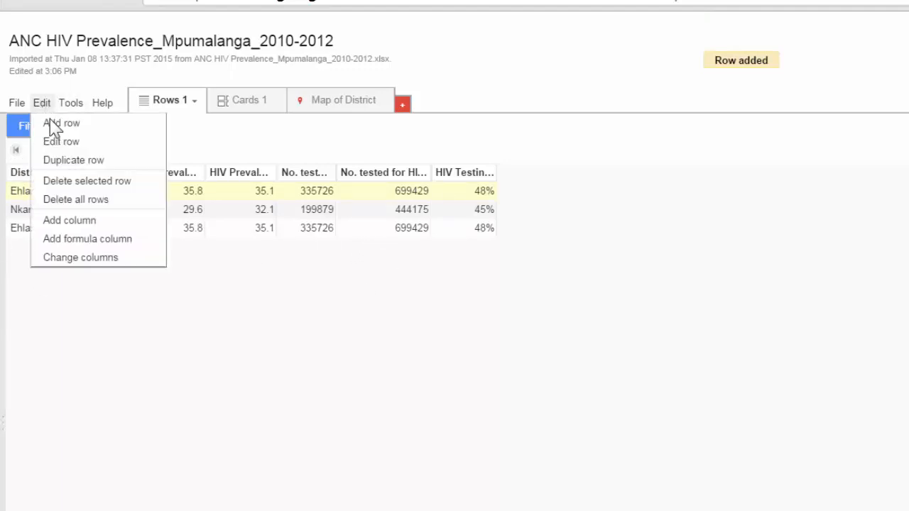
Add a row with District 'Test' and 1 in each numeric field, and save it.
{"action": "left_click", "coordinate": [61, 122]}
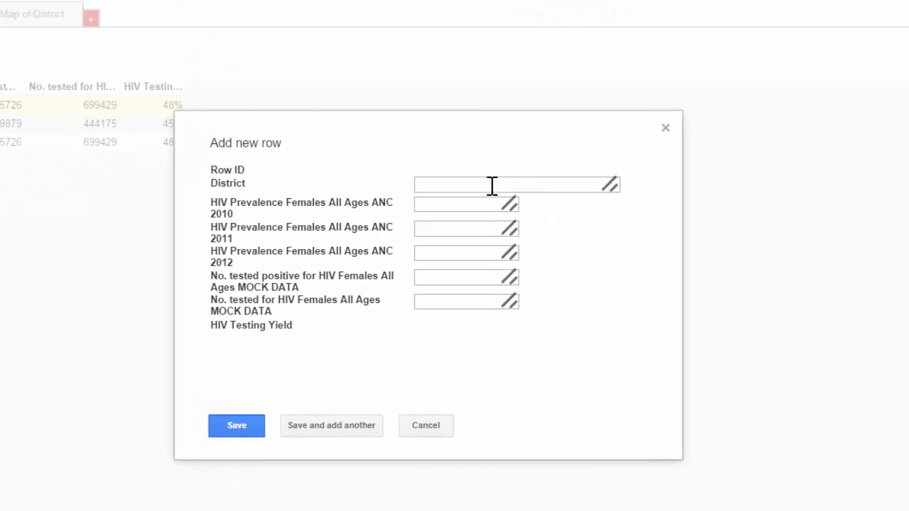
{"action": "type", "text": "Test"}
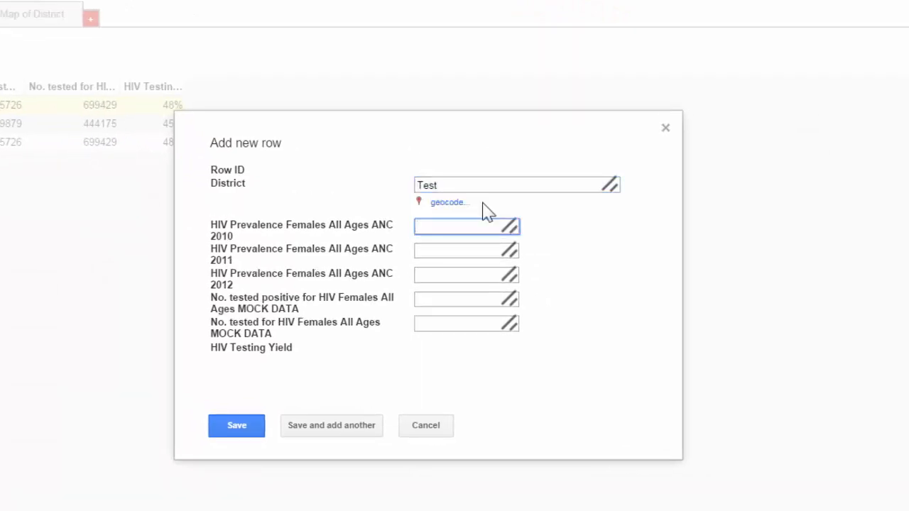
{"action": "type", "text": "1"}
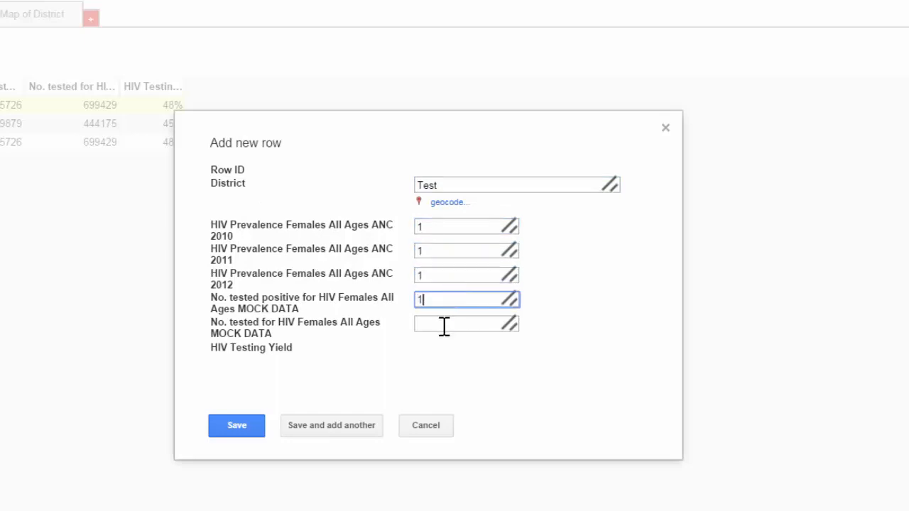
{"action": "left_click", "coordinate": [426, 426]}
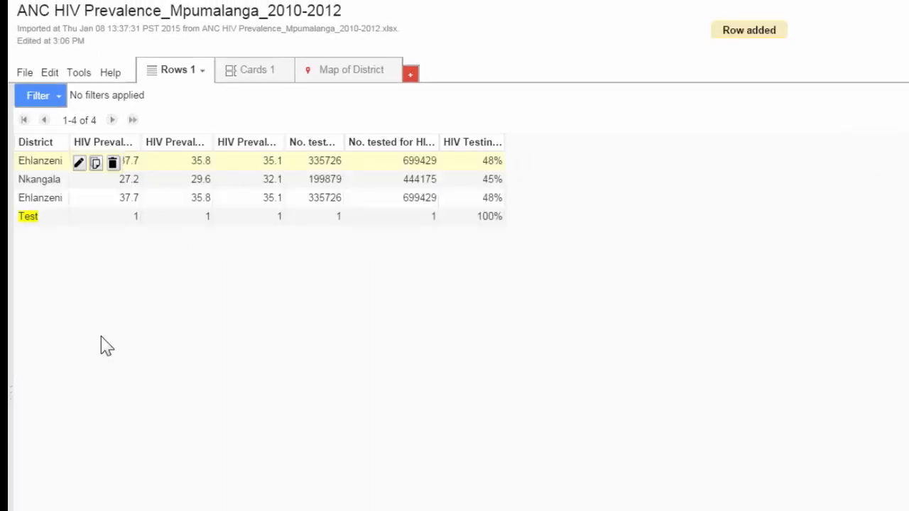
{"action": "mouse_move", "coordinate": [490, 227]}
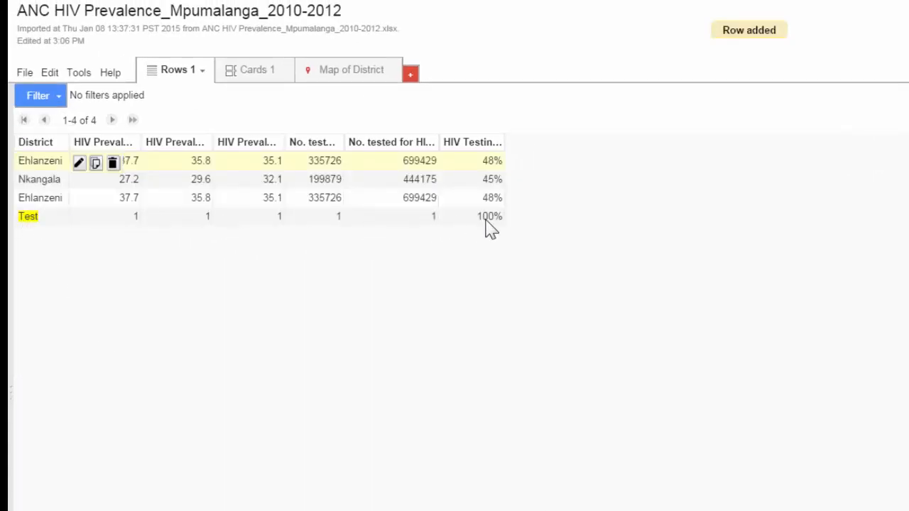